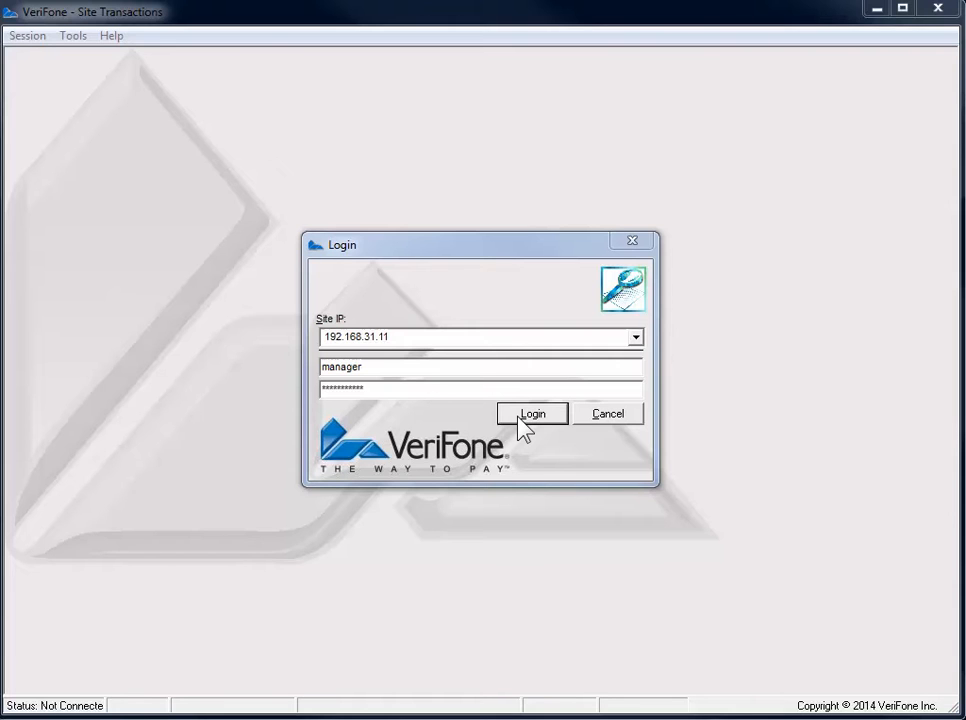
# Log in as manager to site AB123, keeping the existing IP and credentials
pyautogui.click(532, 413)
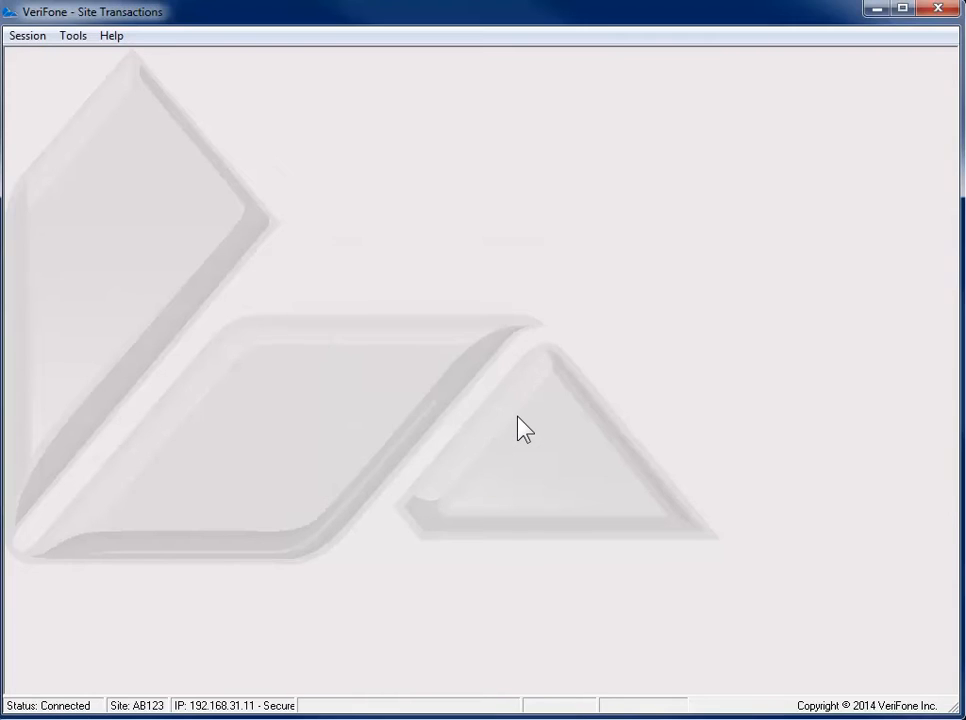
pyautogui.moveTo(84, 162)
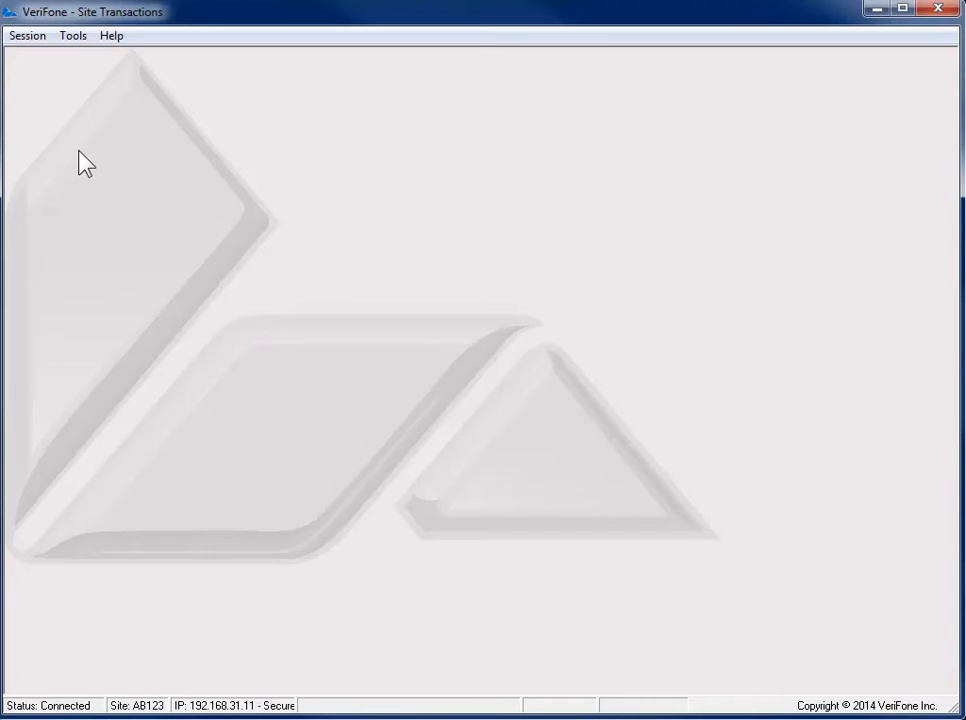
pyautogui.moveTo(33, 103)
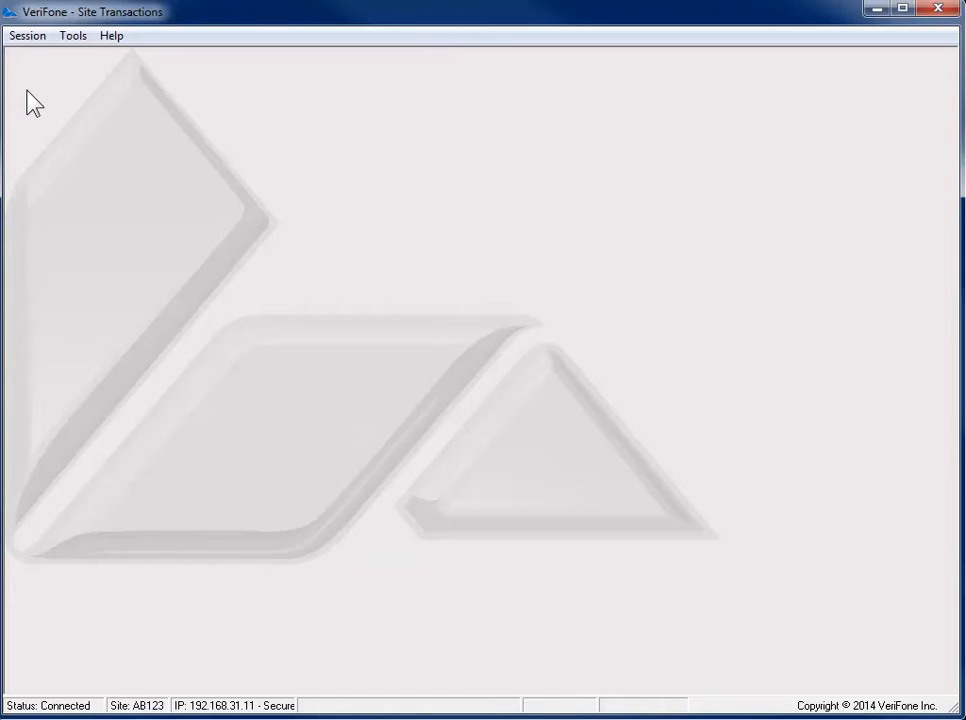
# Review the Session menu options, then the Help menu options
pyautogui.click(27, 35)
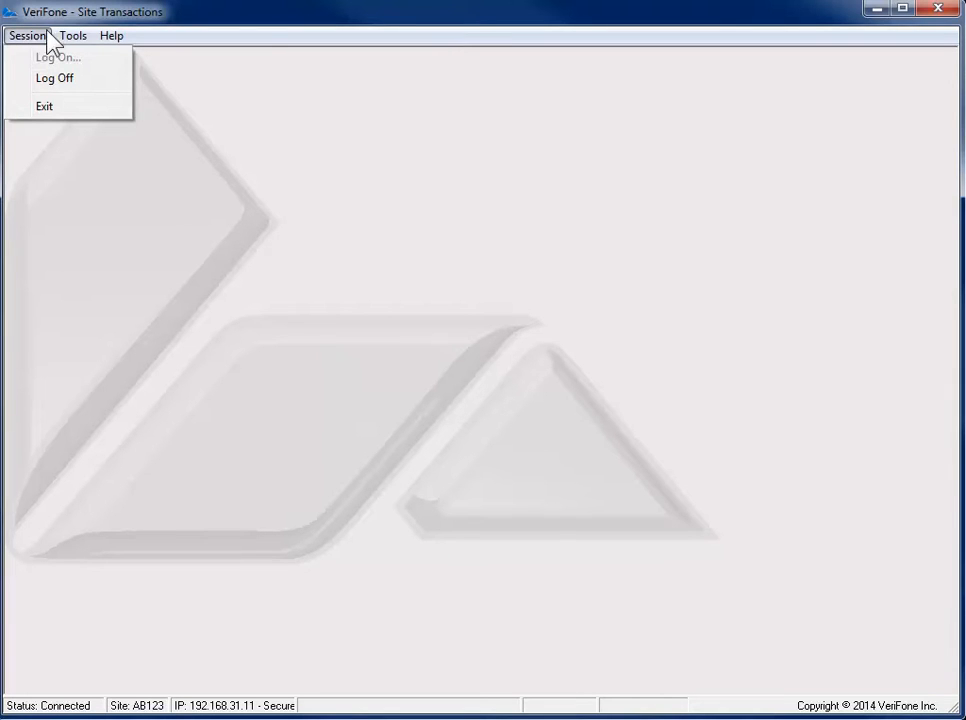
pyautogui.click(111, 35)
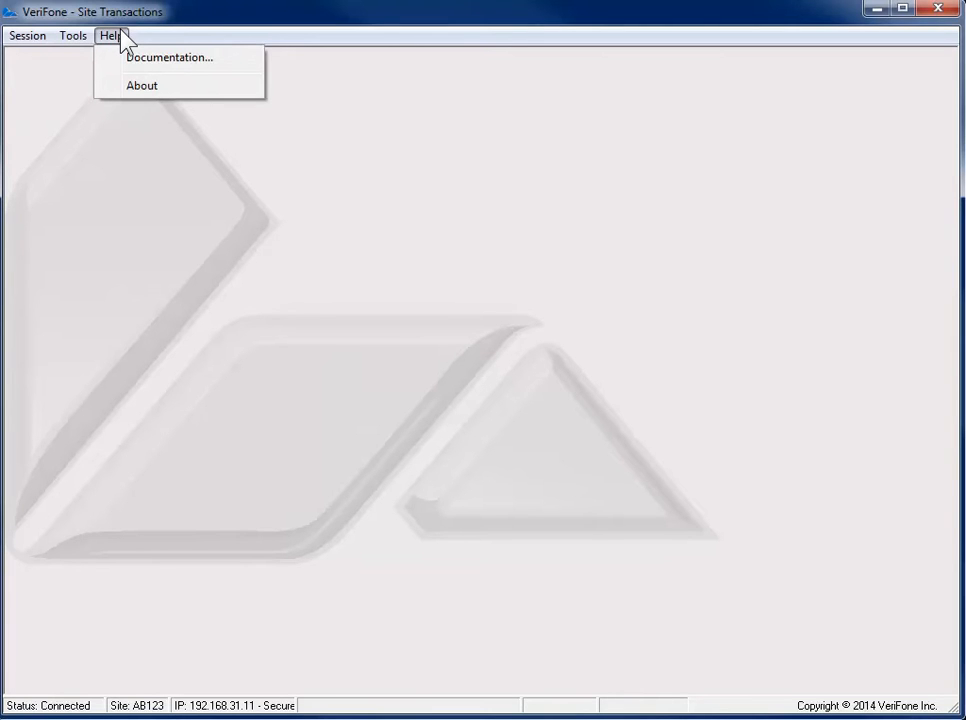
# Browse the Tools menu entries: archiving, Transaction Viewer, Transaction Manager and options
pyautogui.click(72, 35)
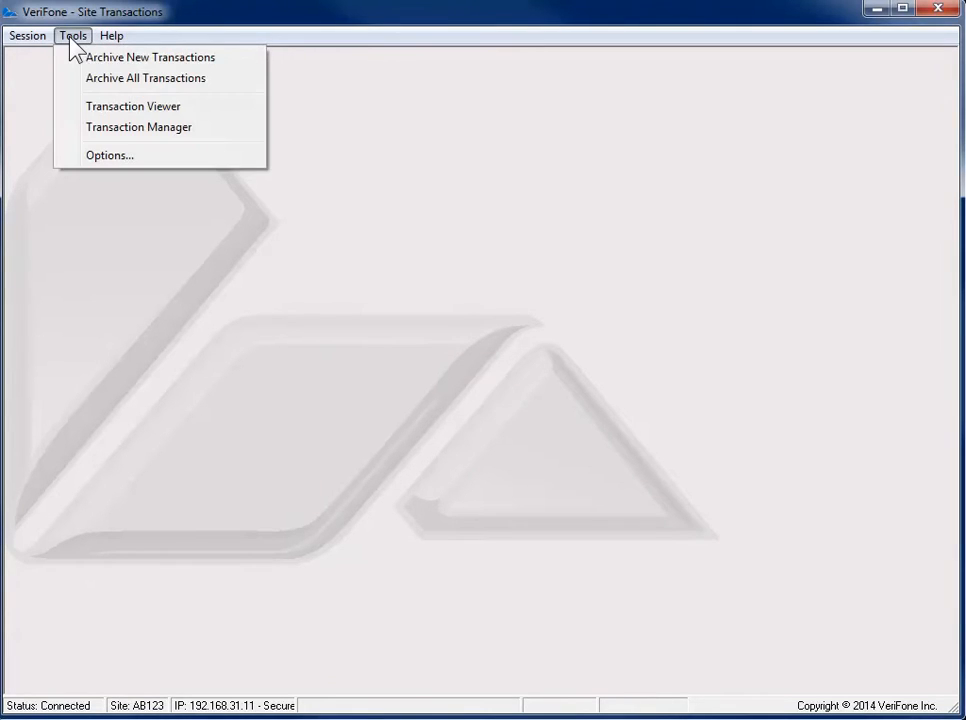
pyautogui.moveTo(150, 57)
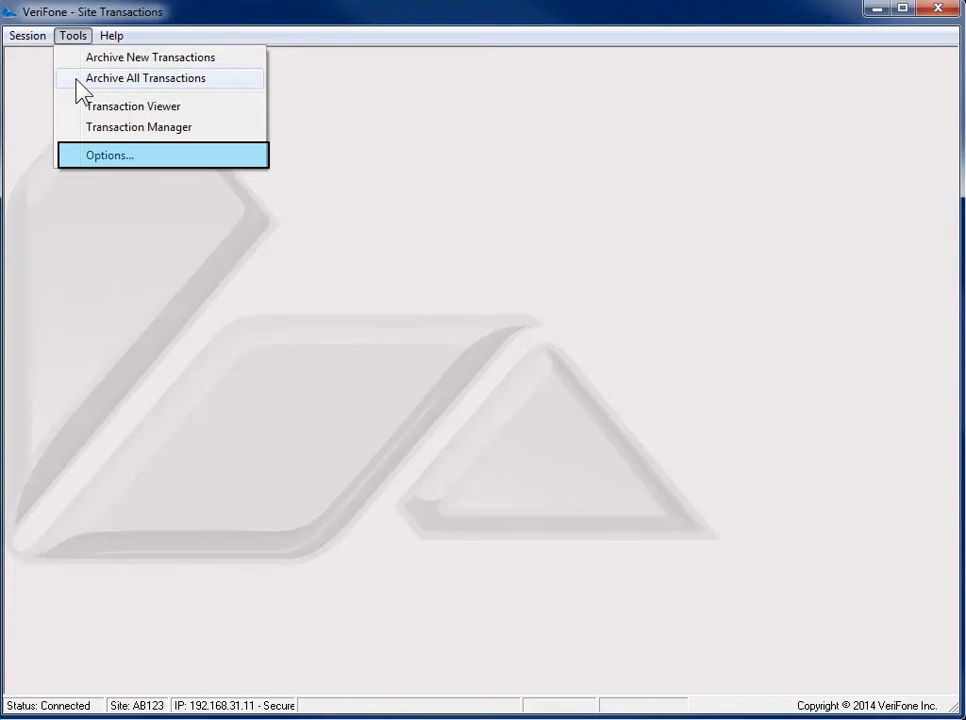
pyautogui.moveTo(90, 160)
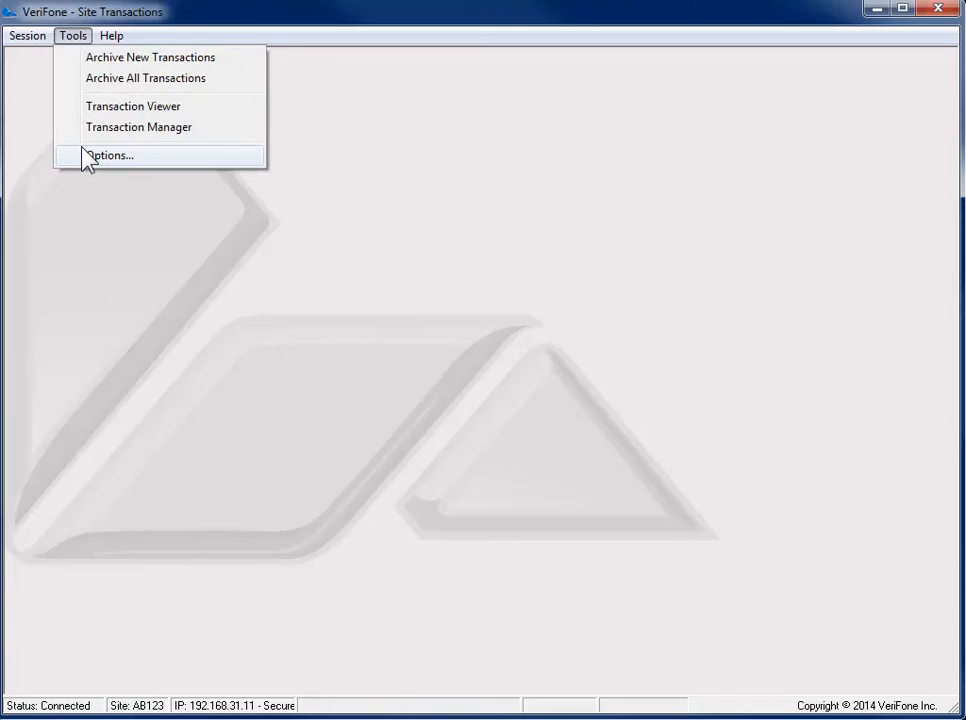
pyautogui.click(111, 155)
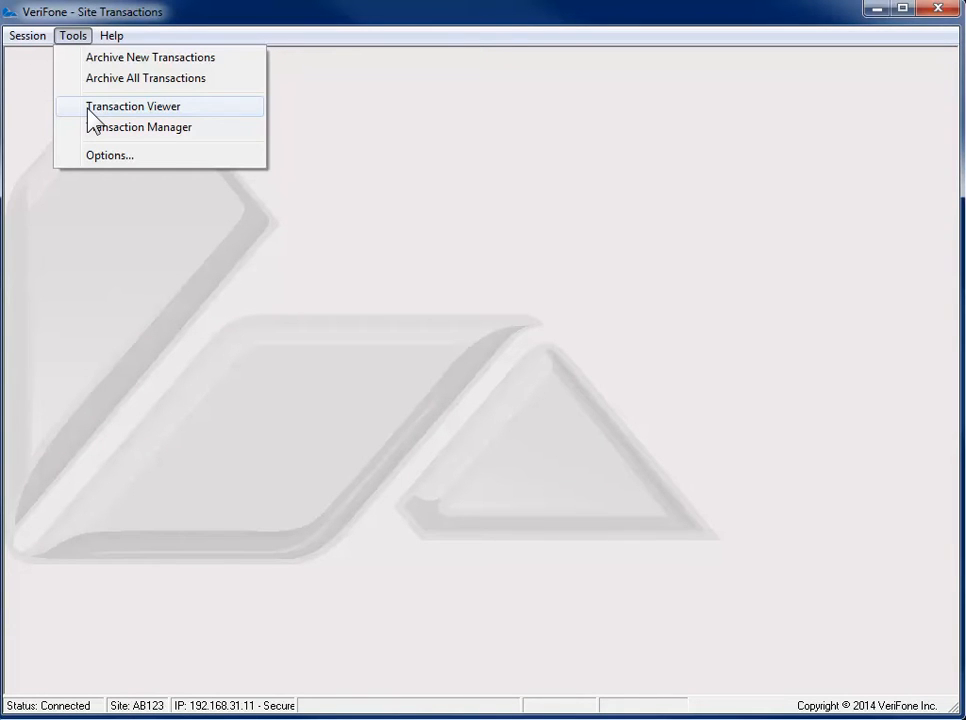
# Open the Transaction Viewer with the current shift's 107 transactions and check its File menu
pyautogui.click(132, 106)
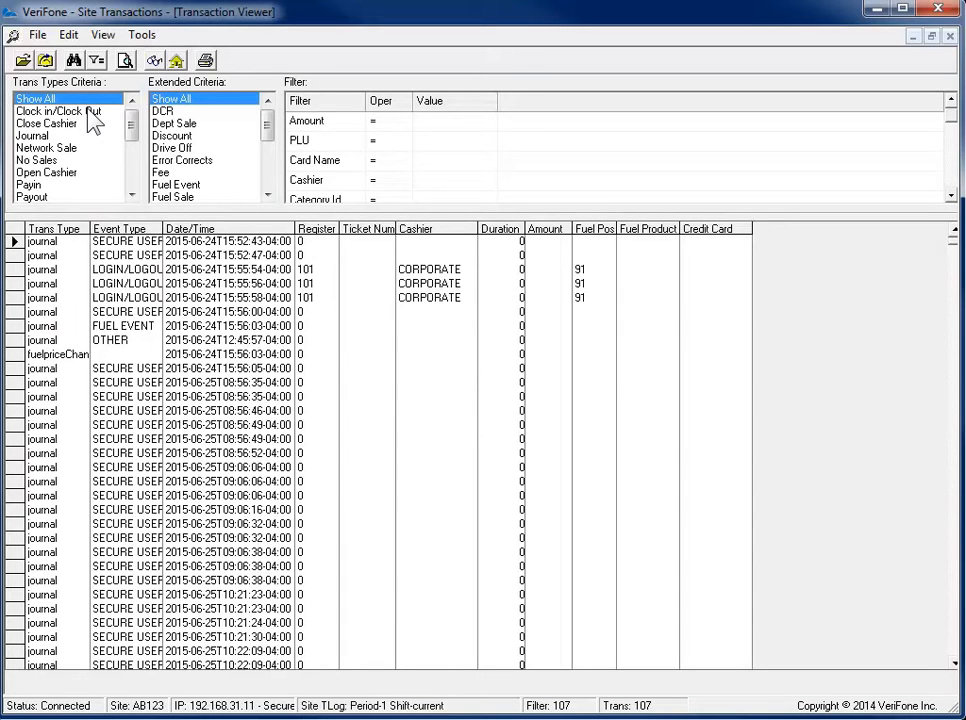
pyautogui.click(38, 34)
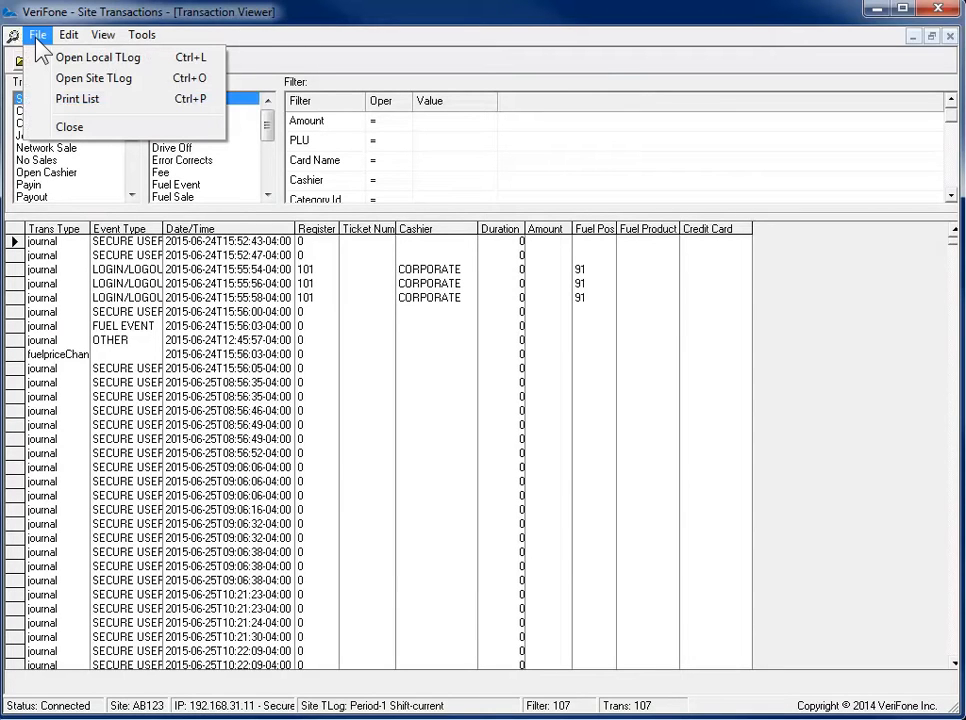
pyautogui.moveTo(93, 78)
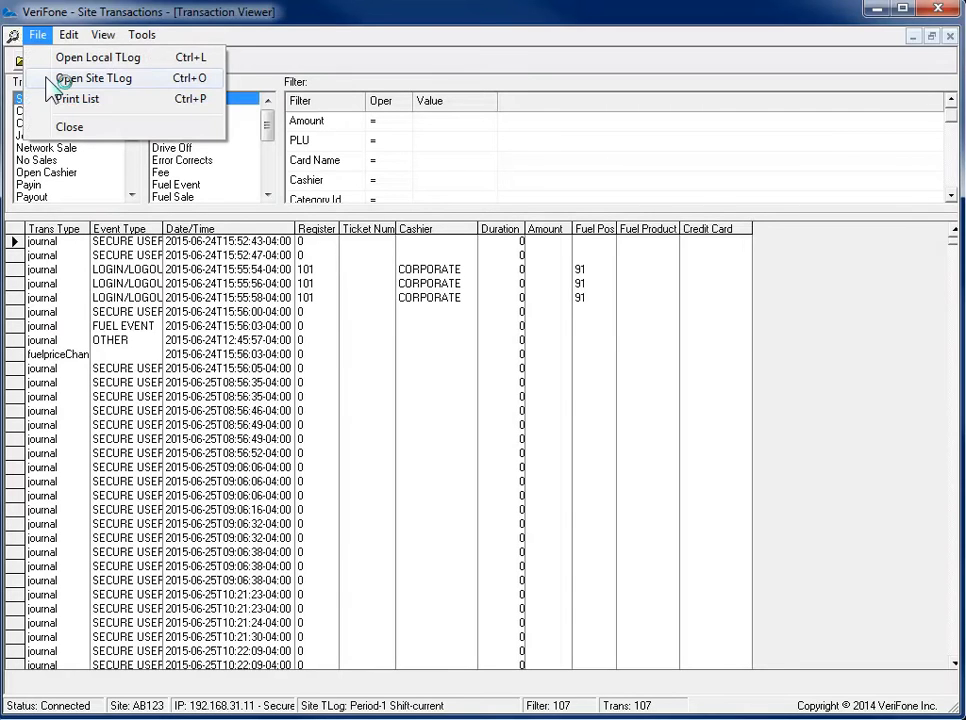
# Load the 2015-06-24.001 site TLog (406 transactions) and pick Journal as the transaction type
pyautogui.click(93, 78)
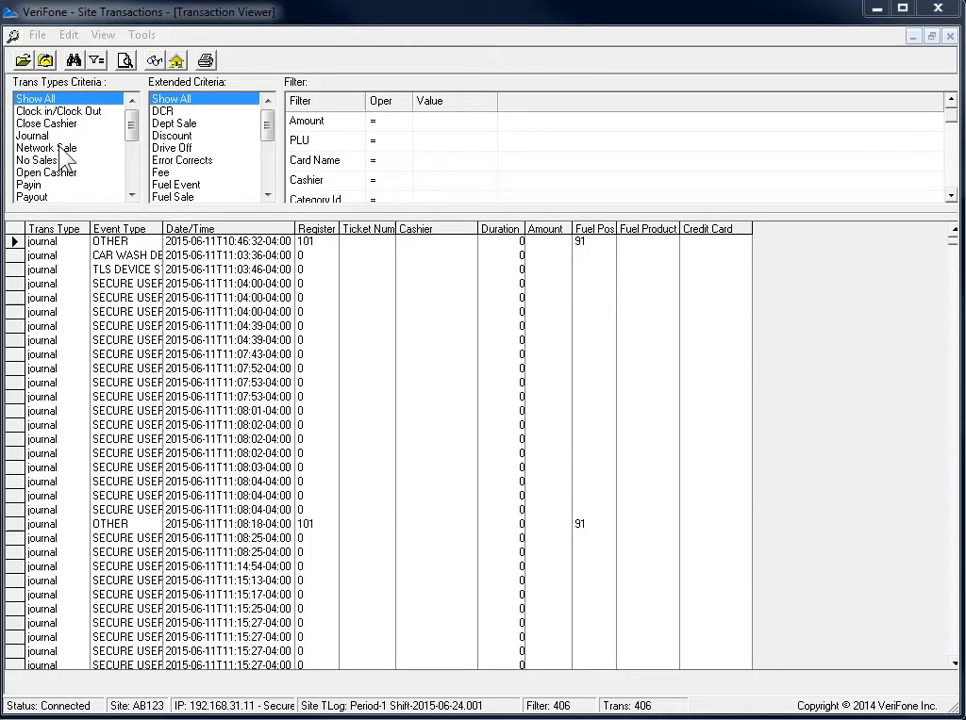
pyautogui.click(32, 135)
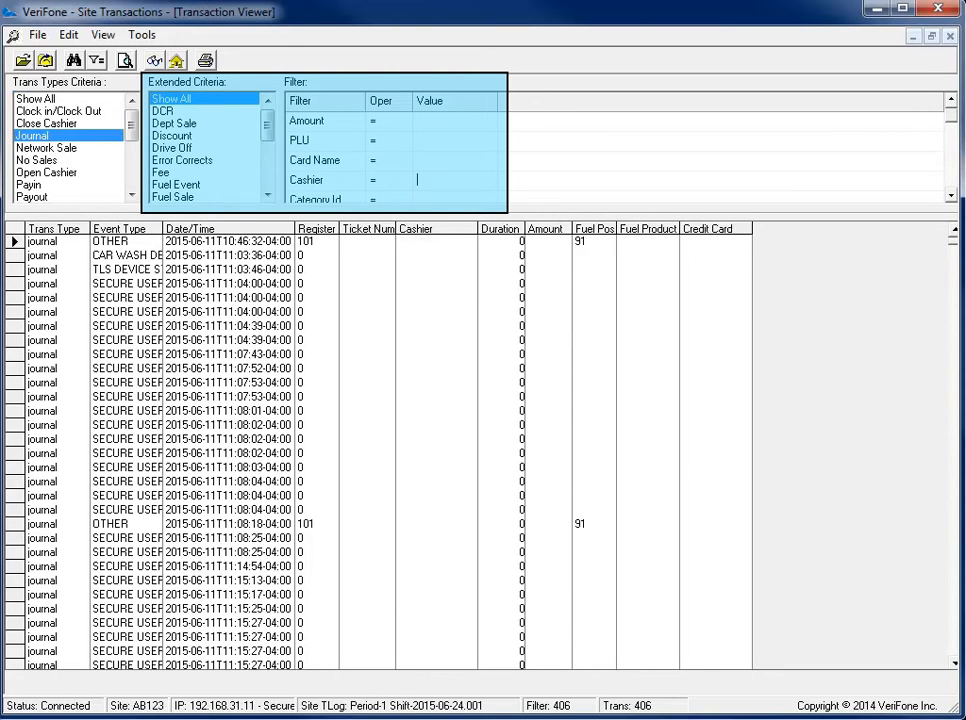
# Filter Journal transactions to cashier 'corporate', narrowing 406 transactions down to 21
pyautogui.write('corporate')
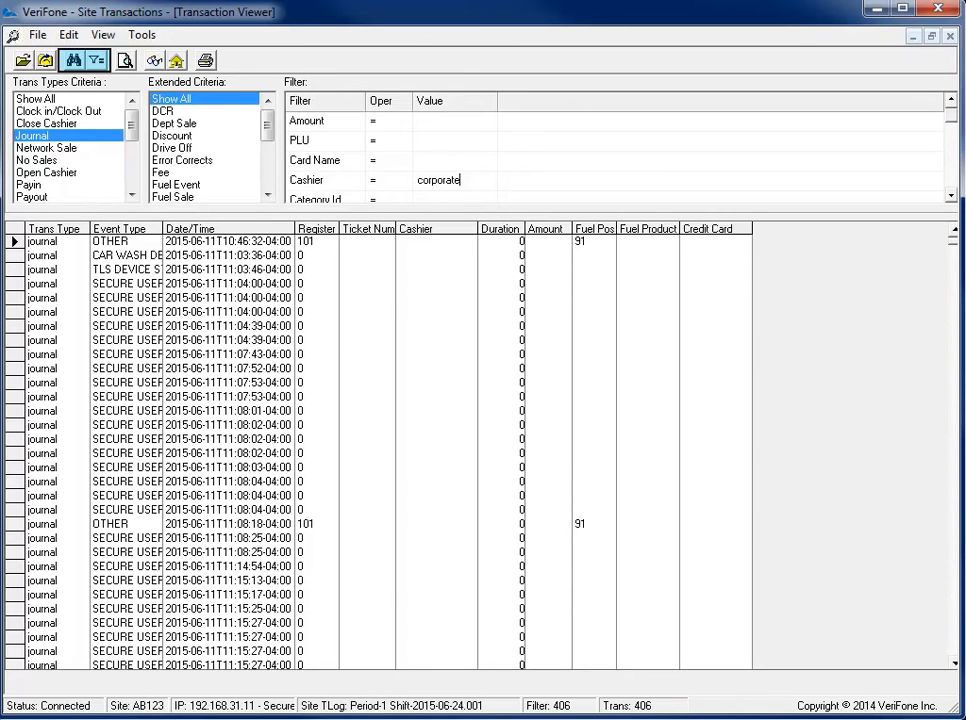
pyautogui.click(73, 61)
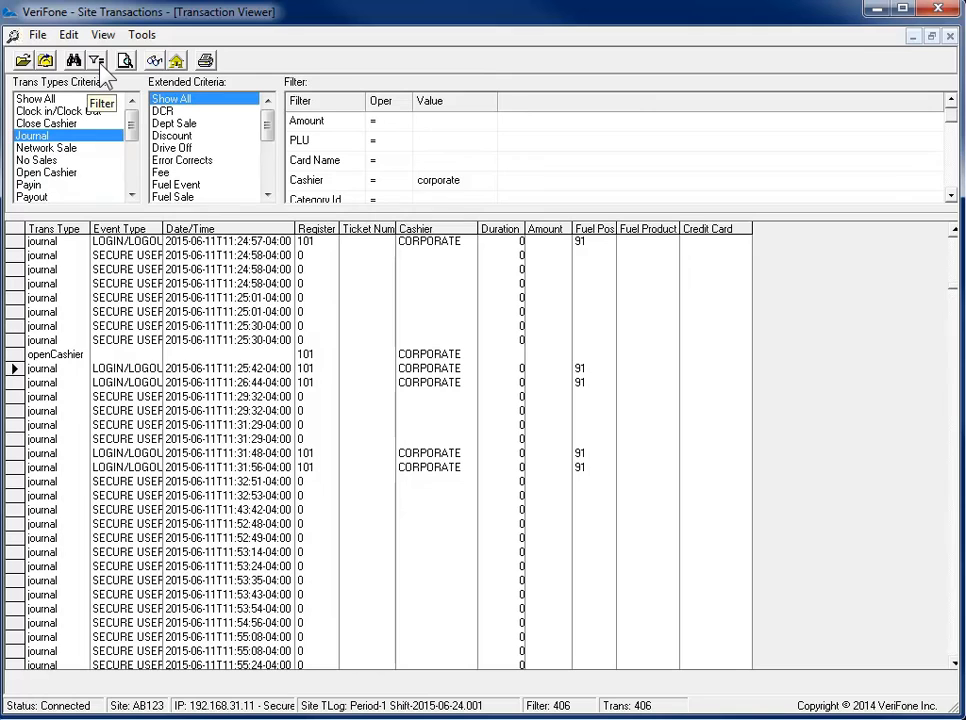
pyautogui.click(438, 180)
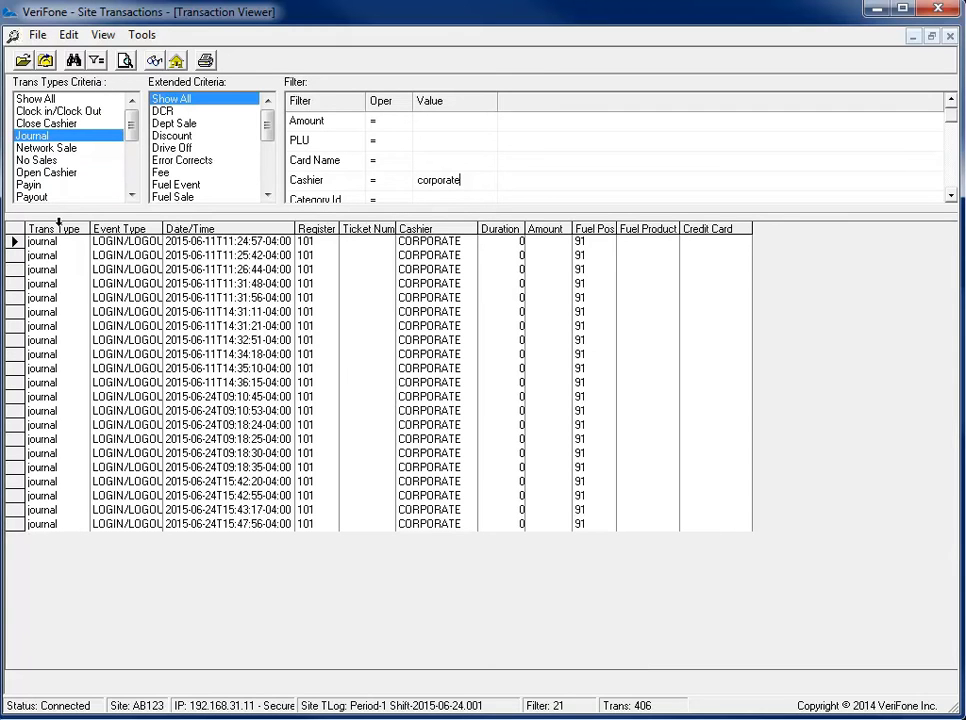
# Select a corporate login entry and close the filtered Transaction Viewer
pyautogui.click(189, 228)
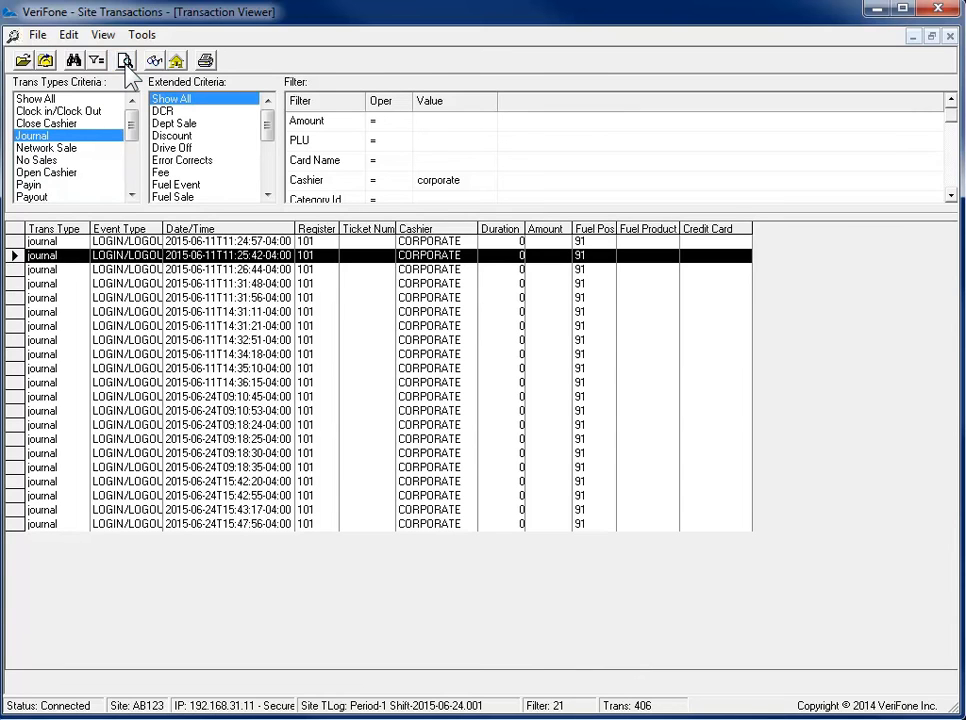
pyautogui.doubleClick(200, 255)
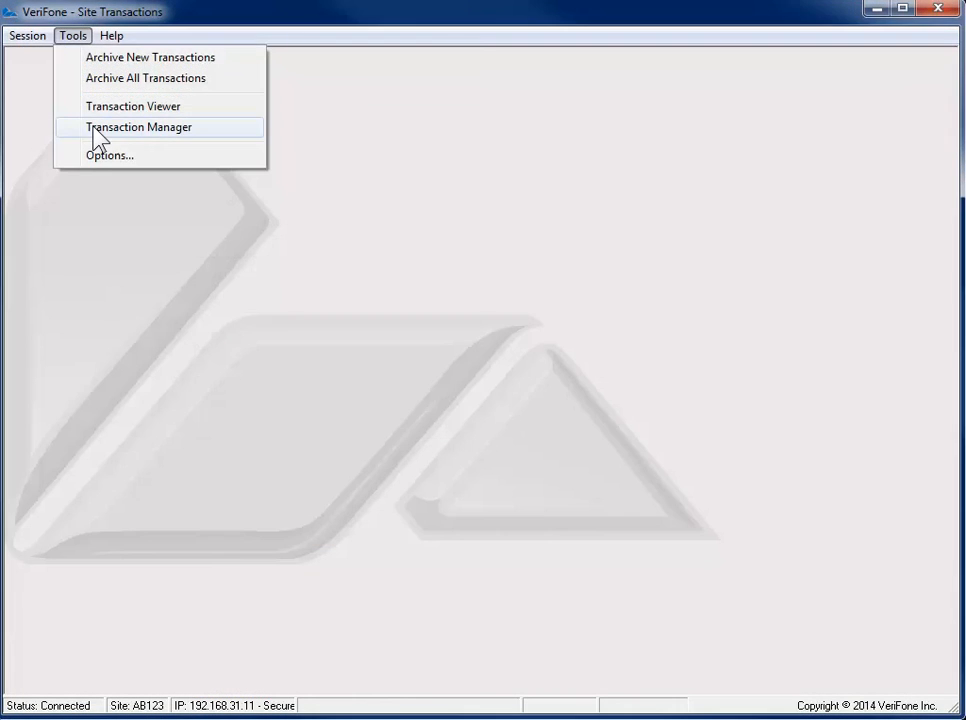
# In the Transaction Manager, open the detail view for journal row 5, a CORPORATE login
pyautogui.click(138, 126)
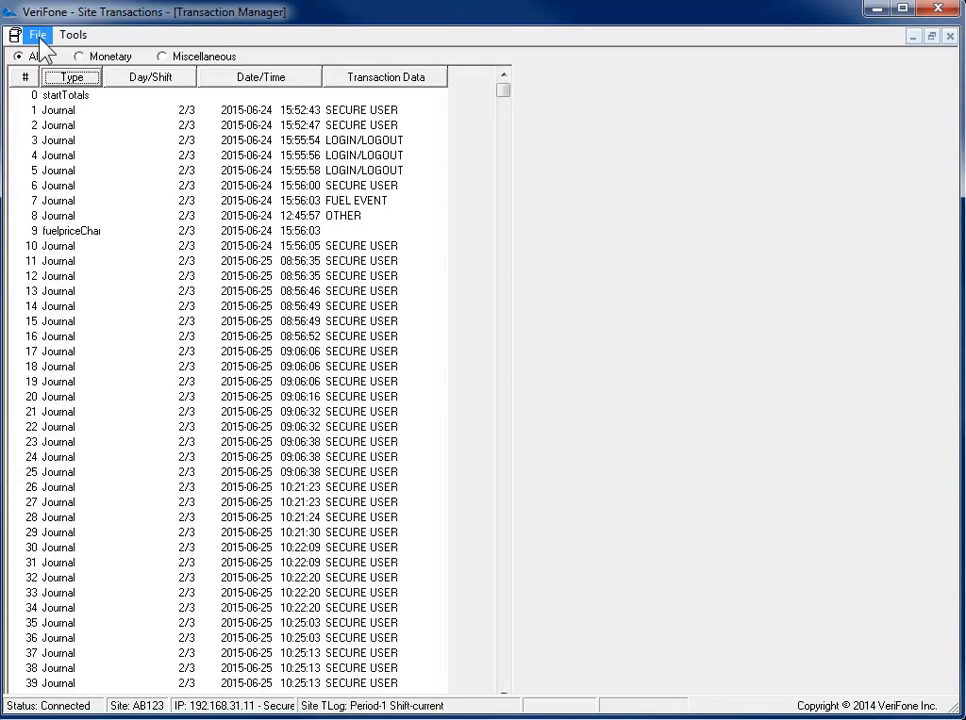
pyautogui.click(38, 35)
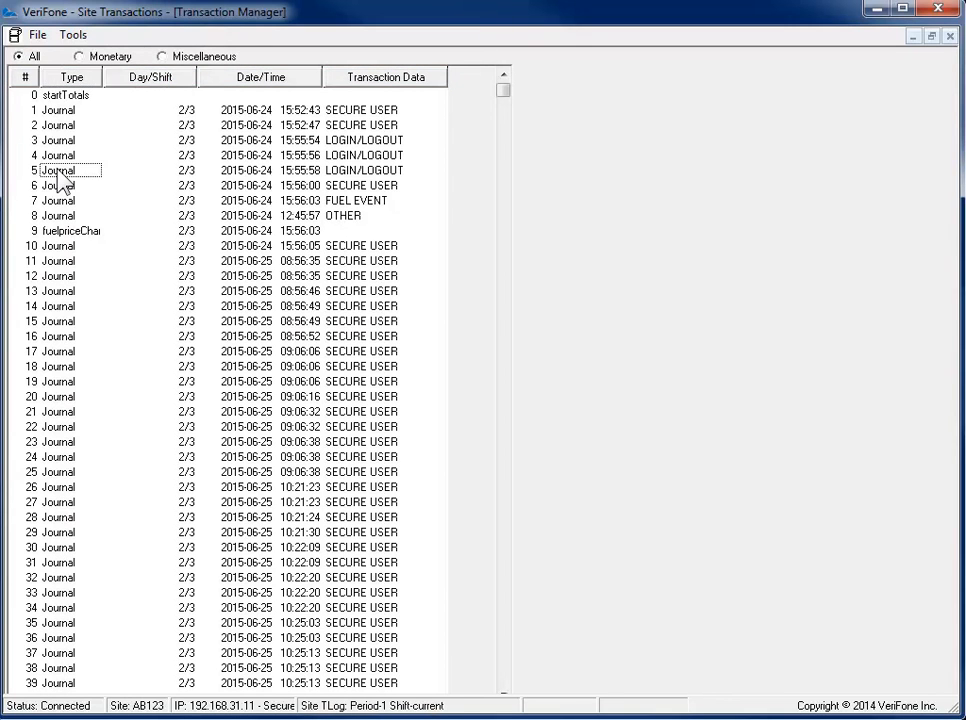
pyautogui.doubleClick(60, 169)
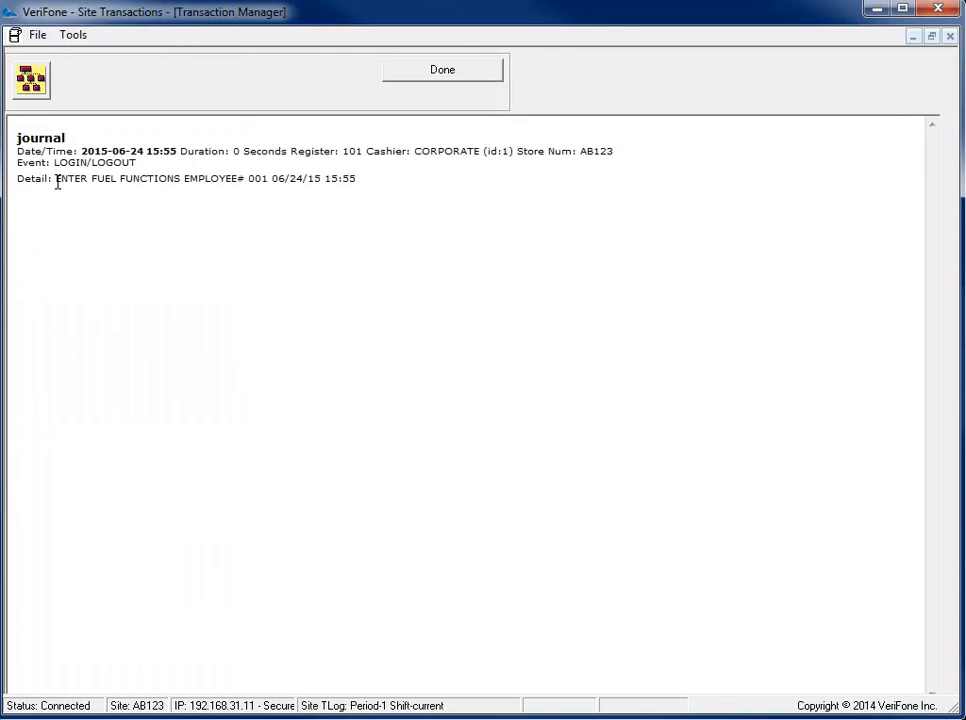